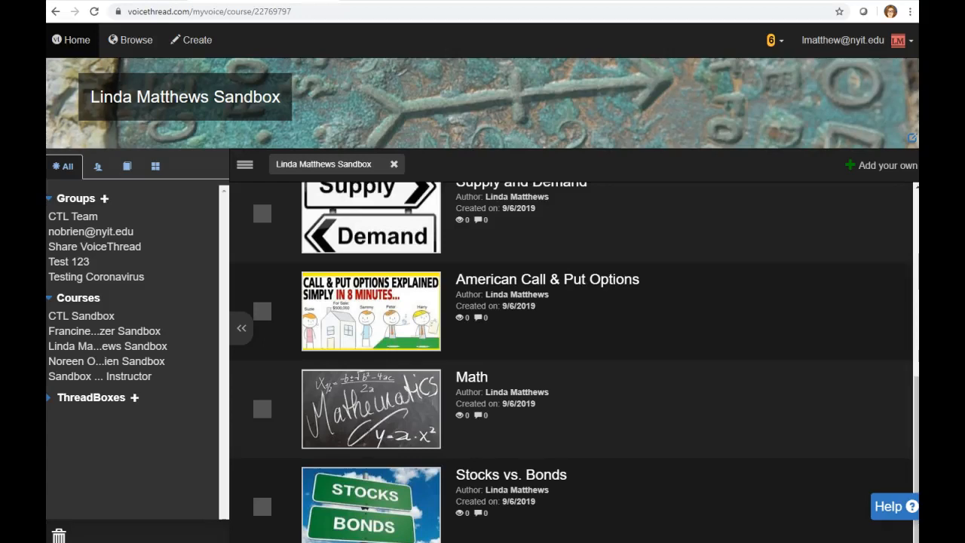
mouse_move(886, 55)
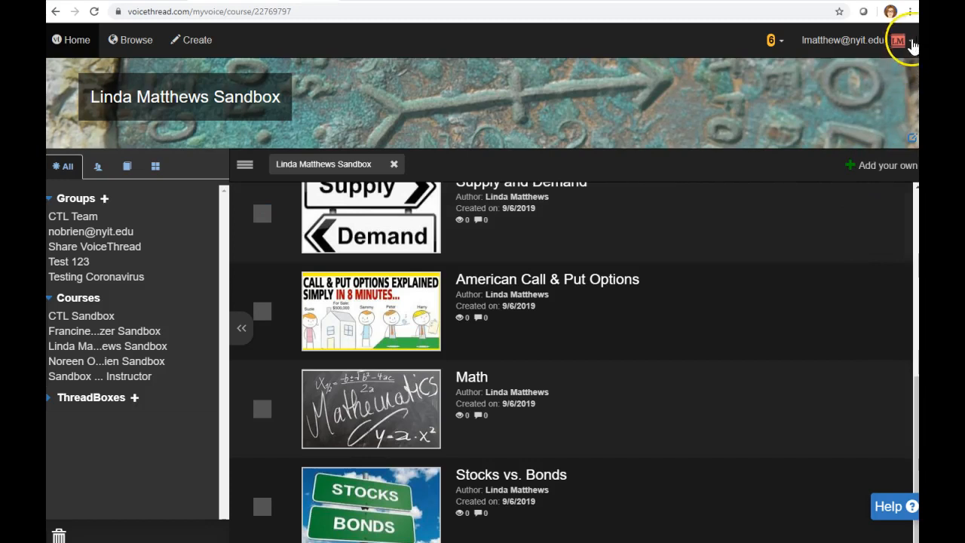
click(899, 39)
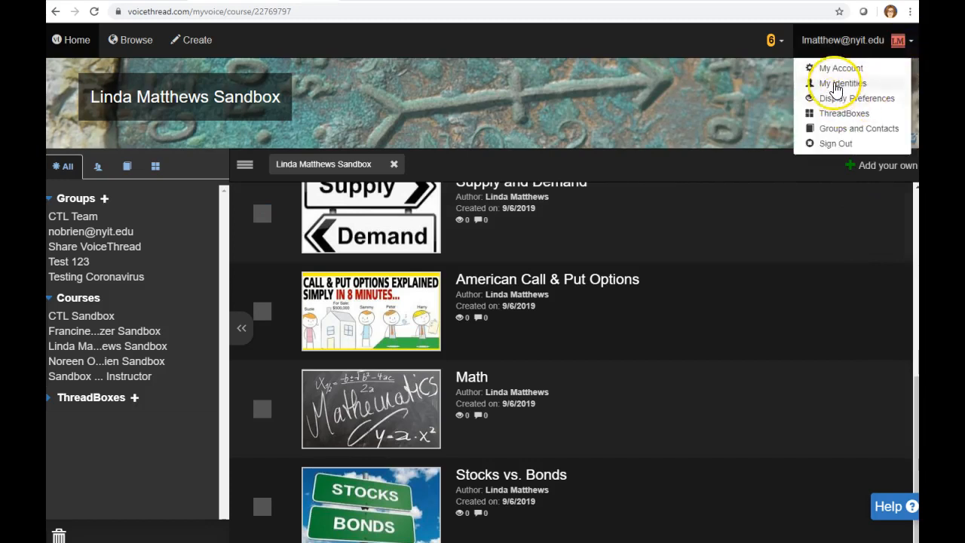
click(841, 83)
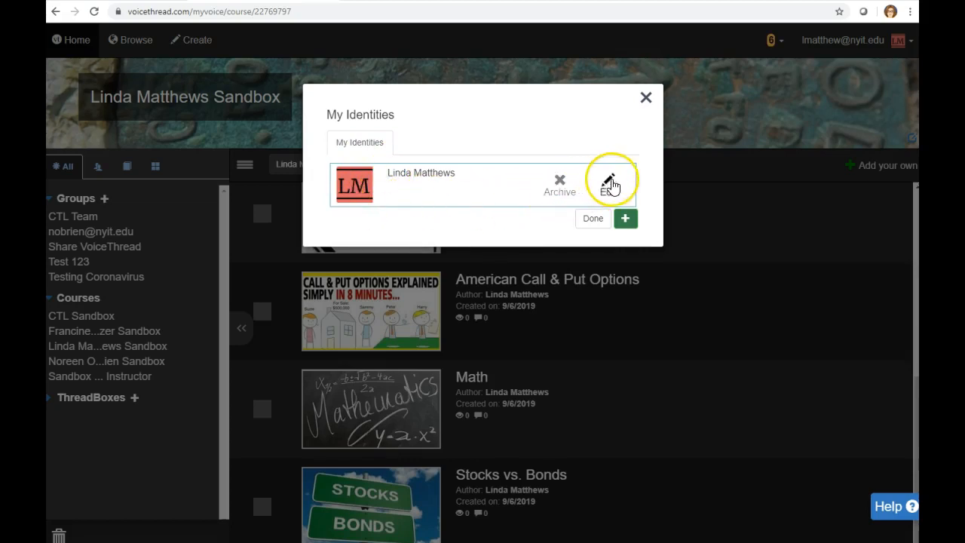
click(609, 184)
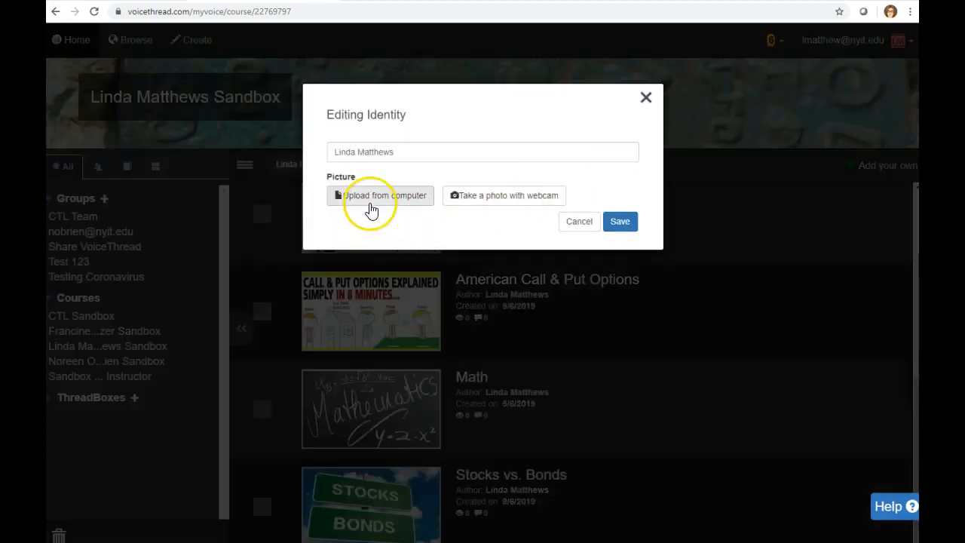
click(380, 196)
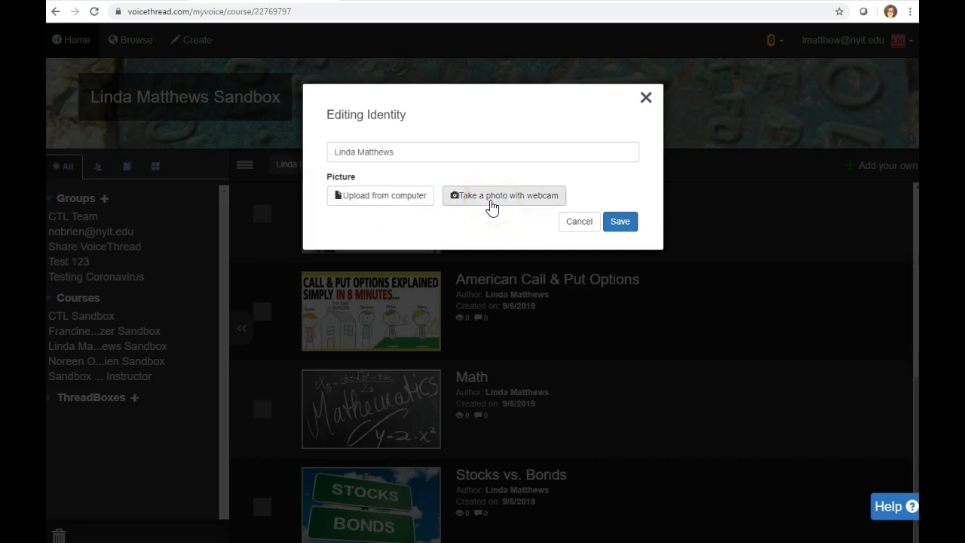
click(380, 196)
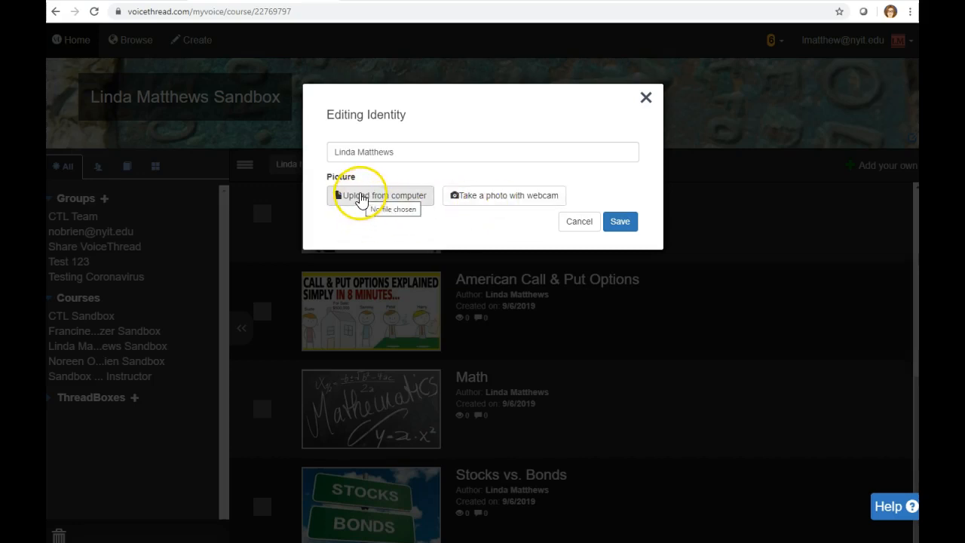
click(382, 195)
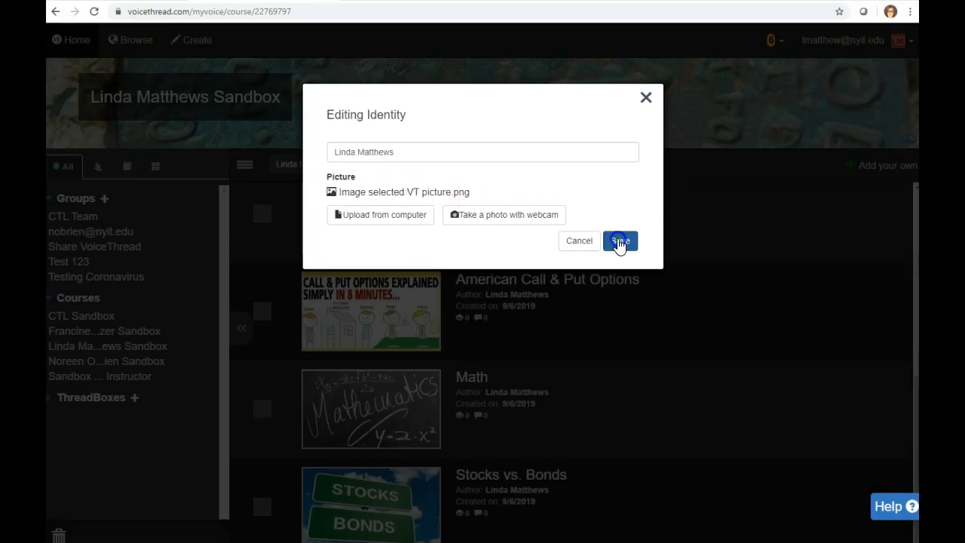
click(619, 242)
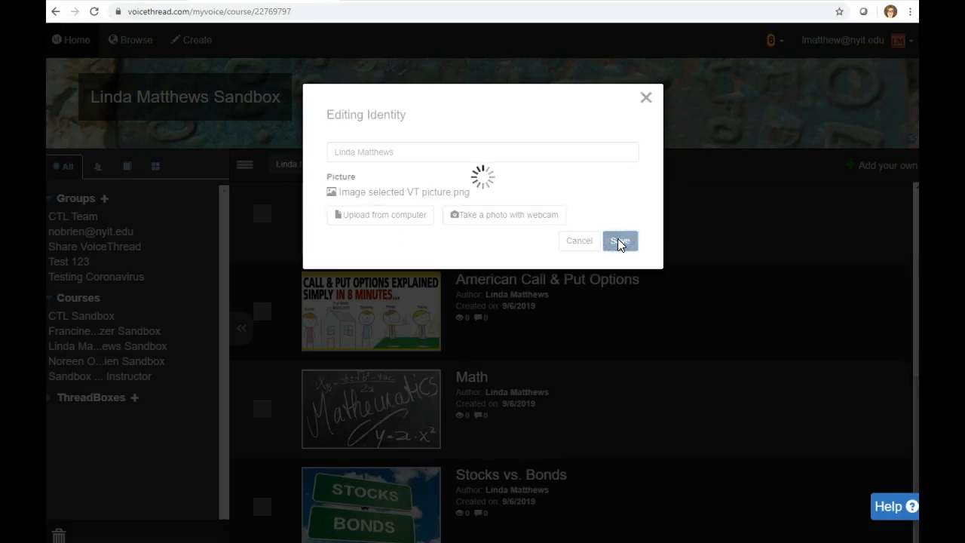
click(619, 241)
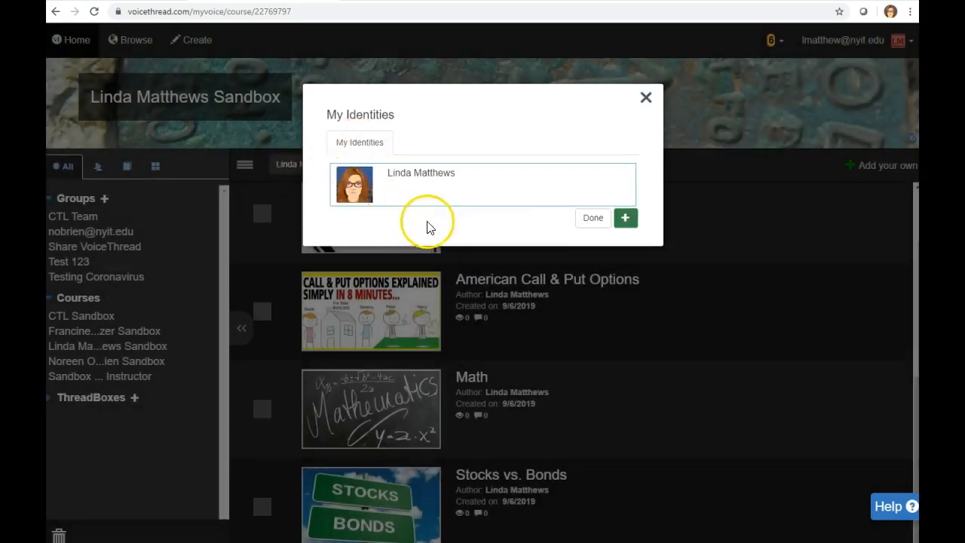
Finish with My Identities and reload the course page so the header avatar shows the photo
click(645, 97)
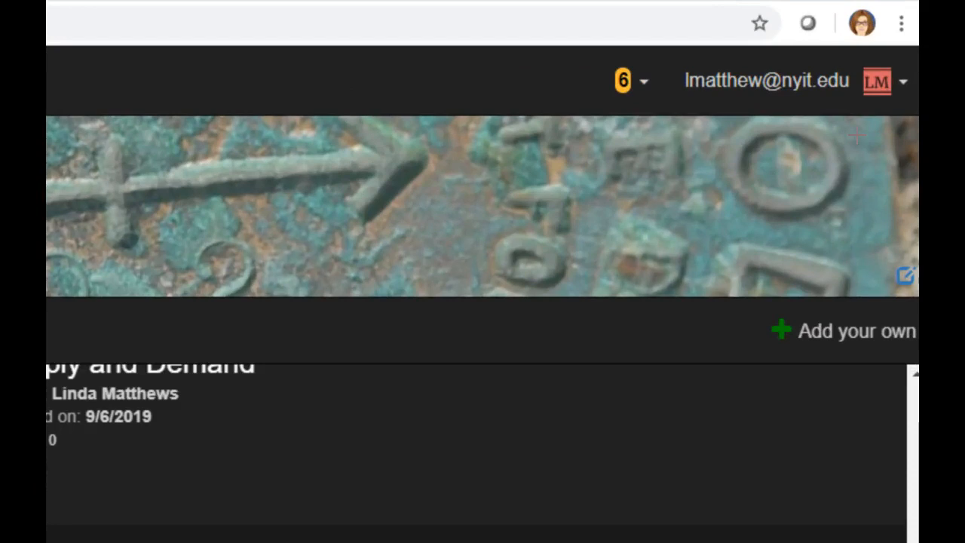
scroll(down, 3)
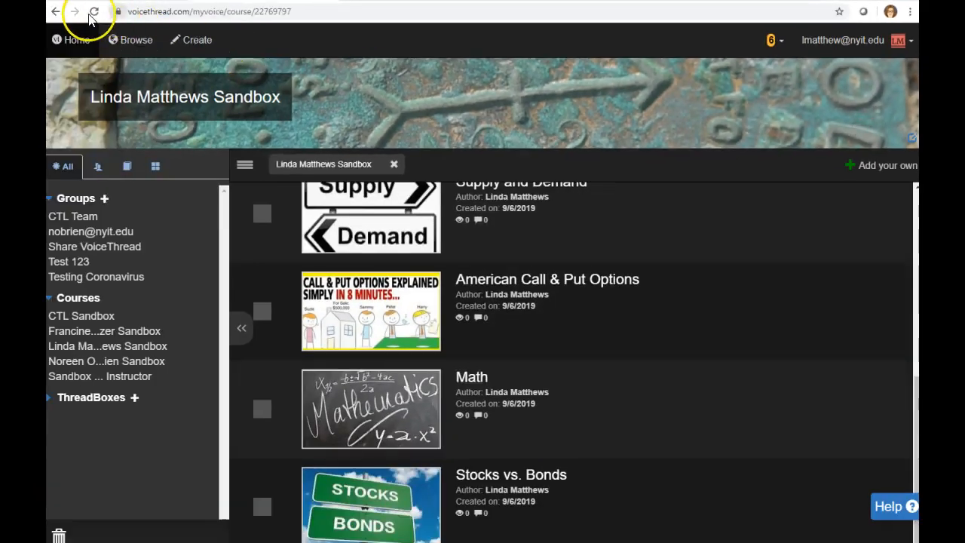
click(93, 12)
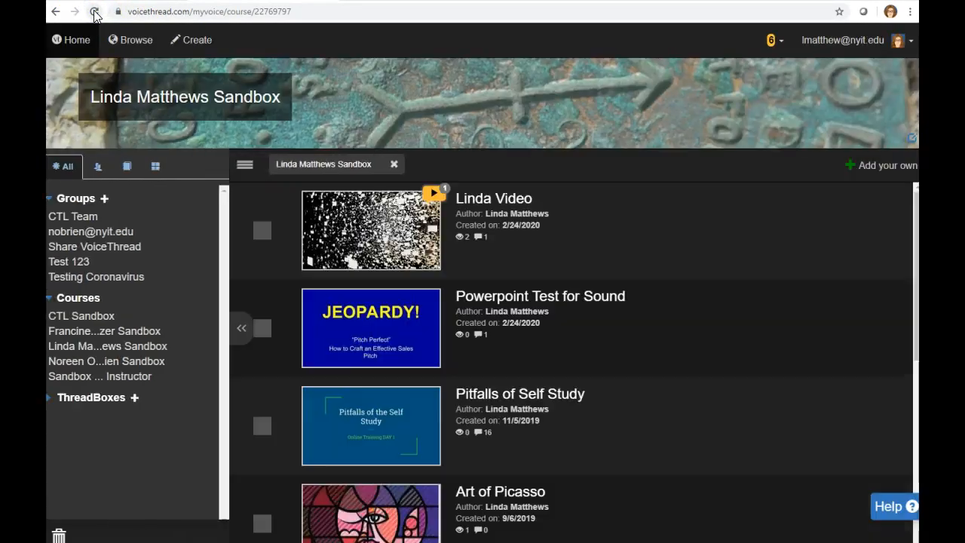
click(94, 12)
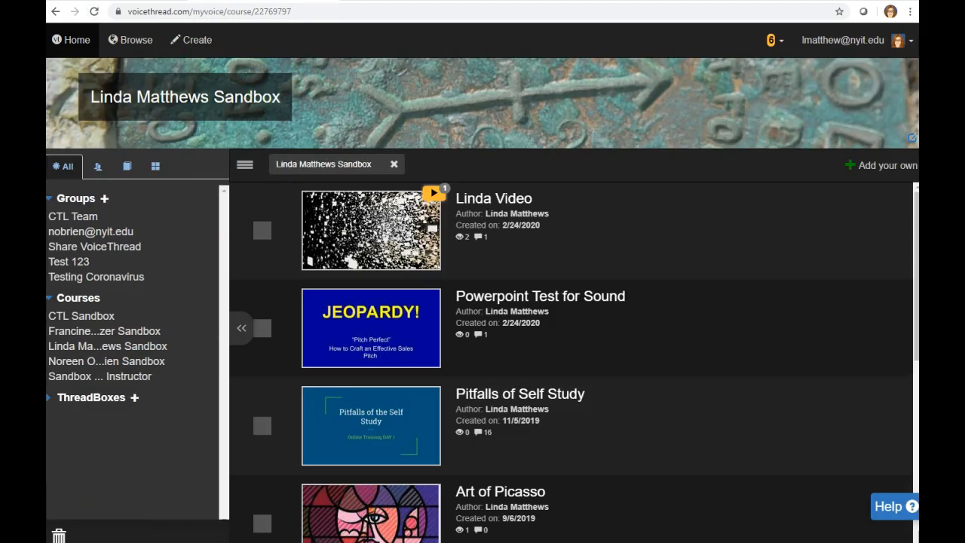